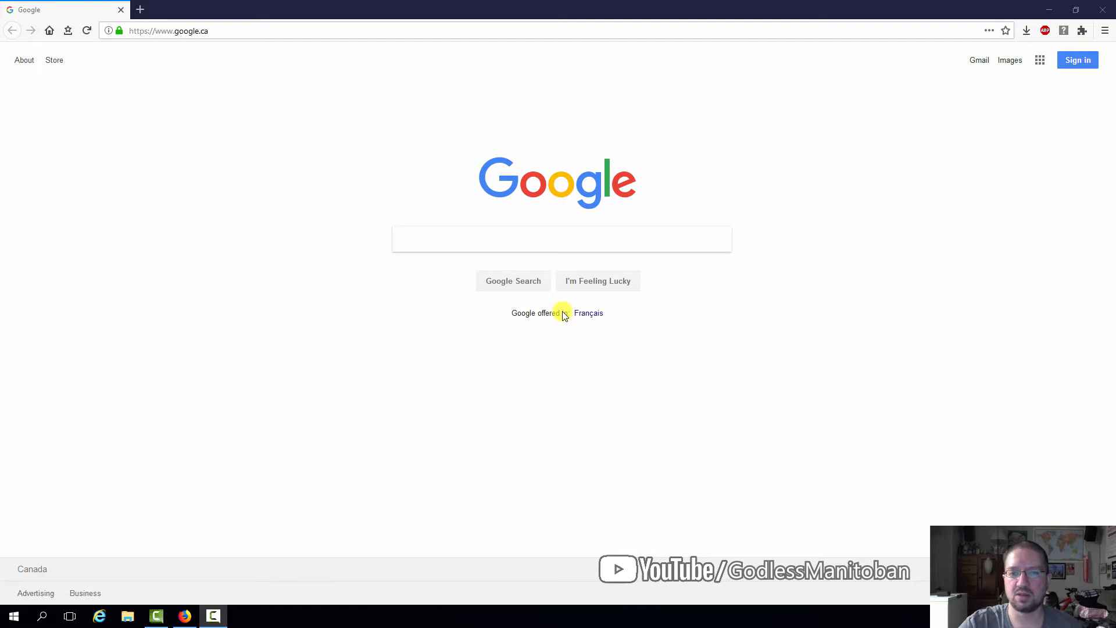
{"action": "mouse_move", "coordinate": [648, 306]}
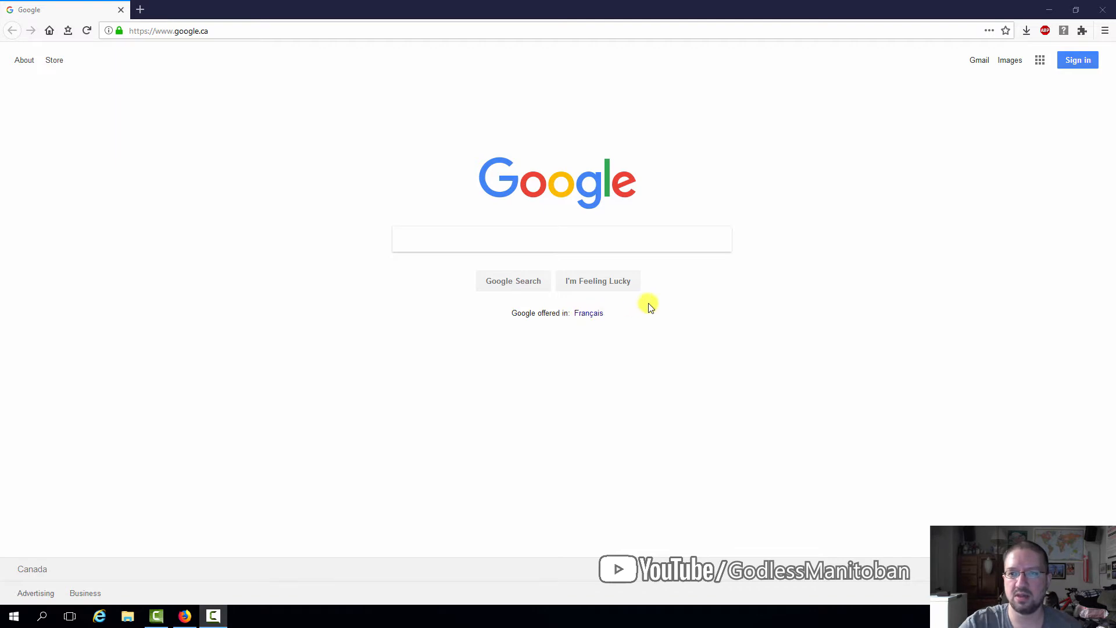
{"action": "mouse_move", "coordinate": [990, 88]}
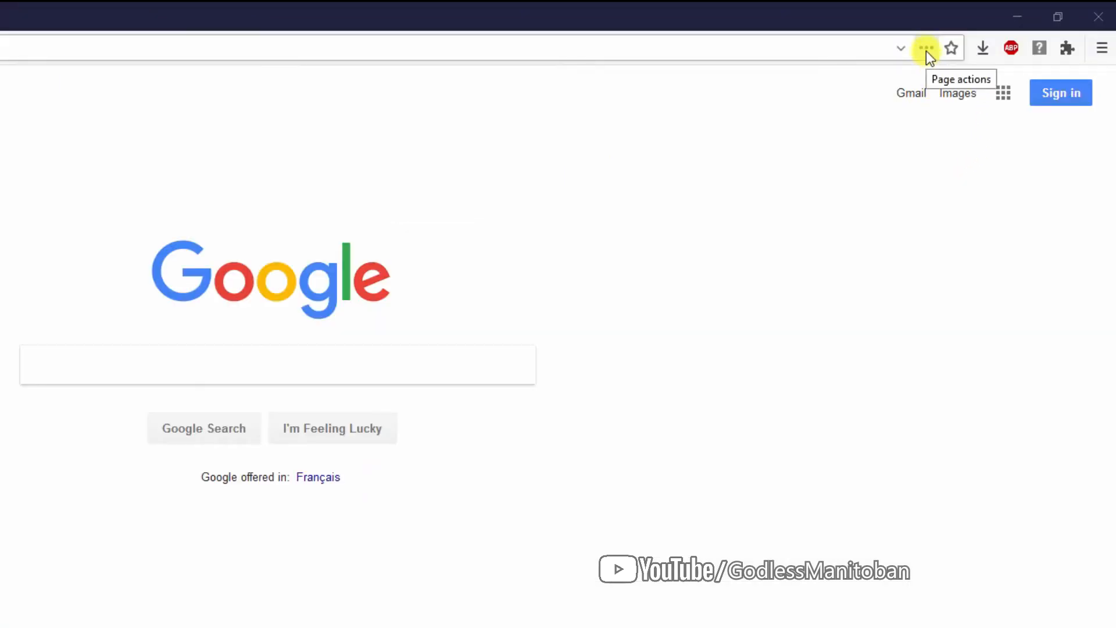
- Start Firefox Screenshots on the Google page from the Page actions menu
{"action": "left_click", "coordinate": [926, 48]}
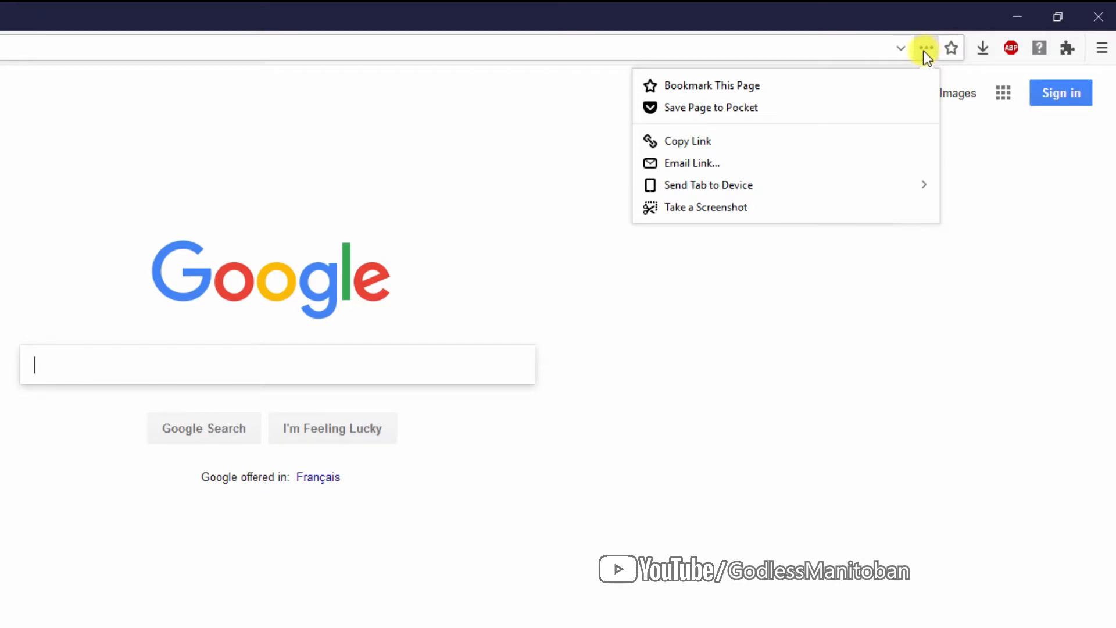
{"action": "mouse_move", "coordinate": [769, 211]}
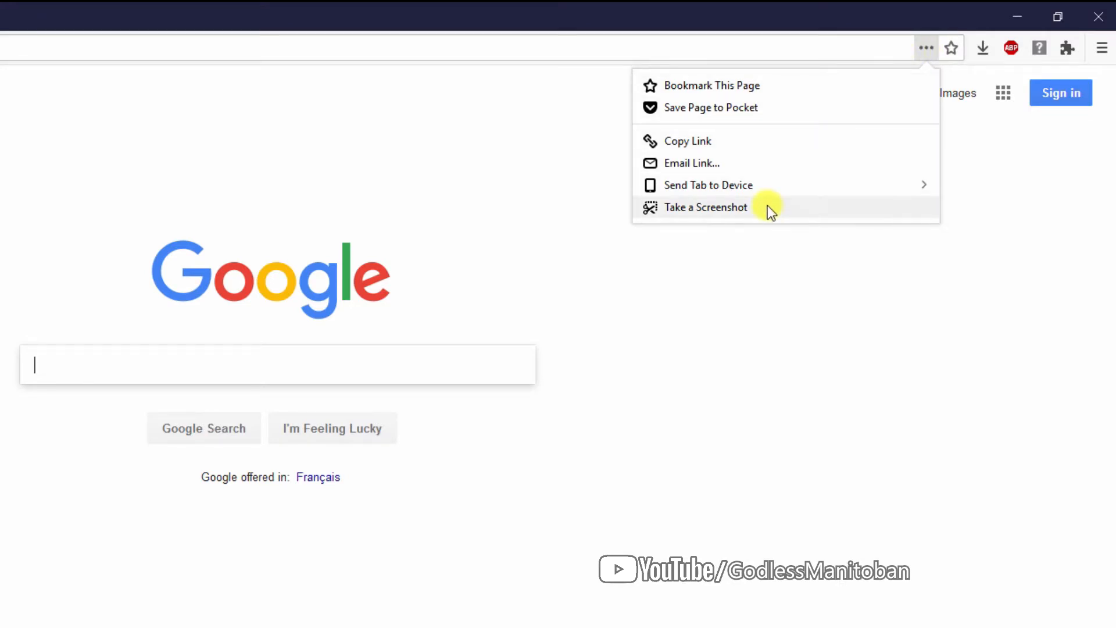
{"action": "left_click", "coordinate": [705, 207]}
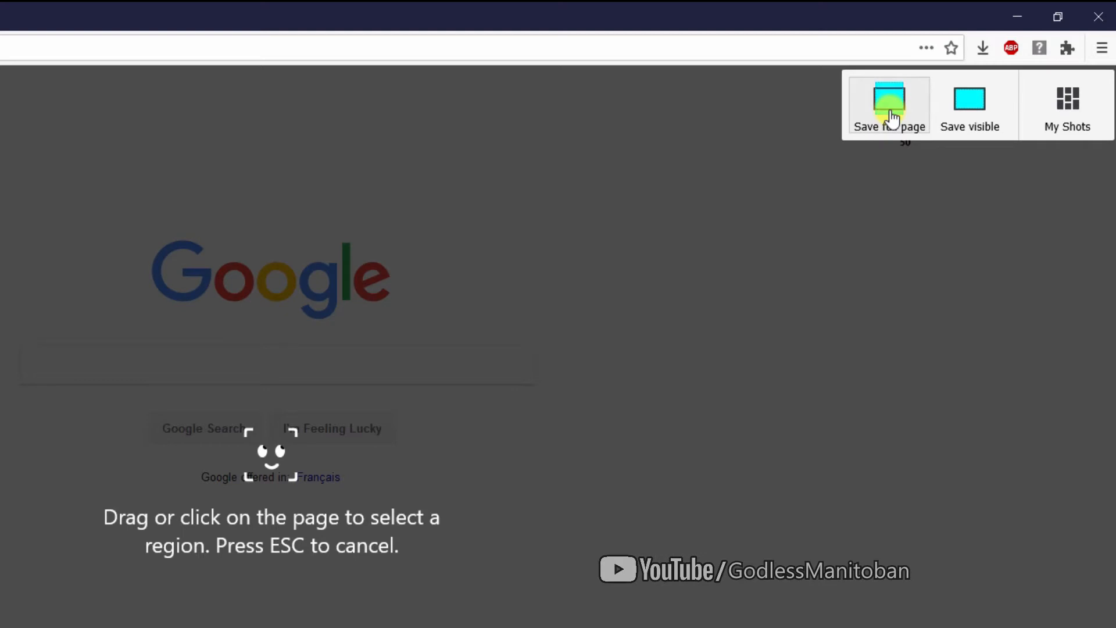
{"action": "mouse_move", "coordinate": [969, 105]}
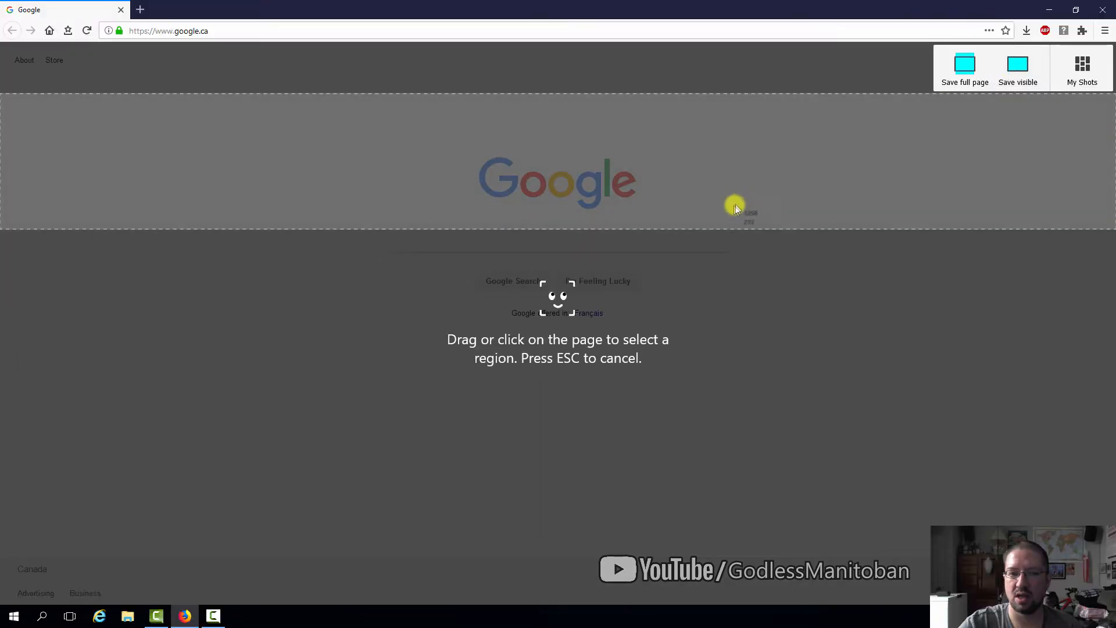
{"action": "mouse_move", "coordinate": [723, 160]}
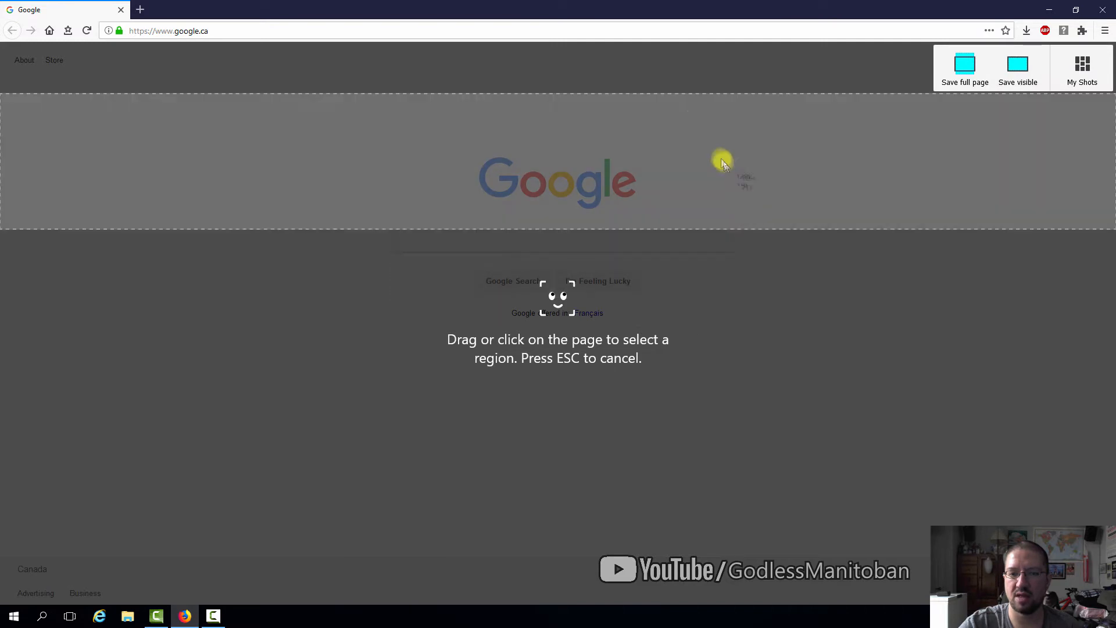
{"action": "mouse_move", "coordinate": [1018, 103]}
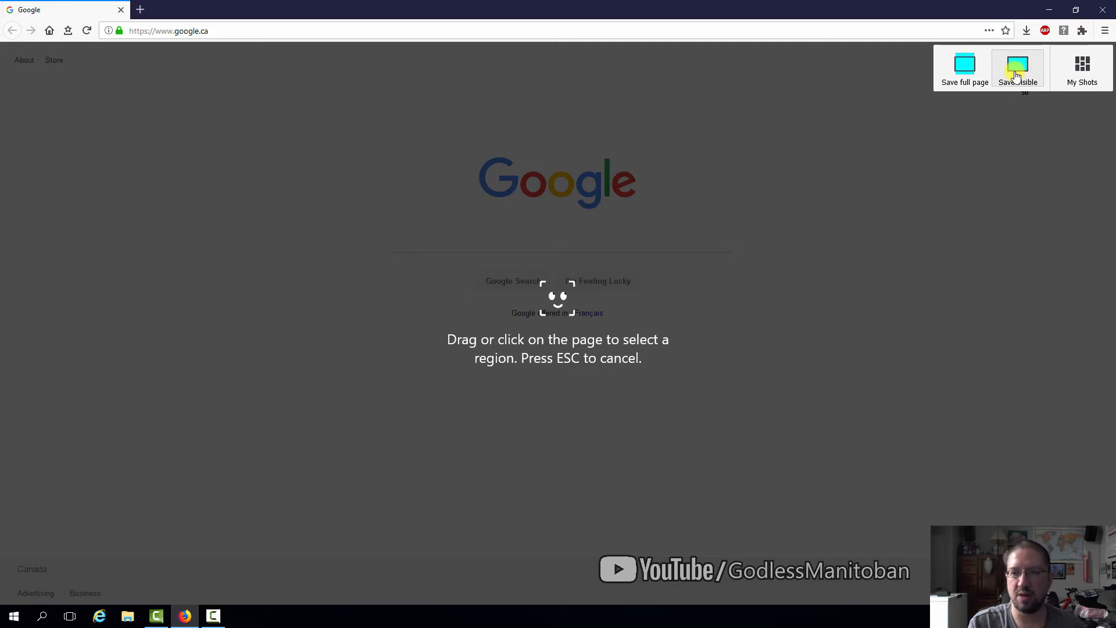
{"action": "mouse_move", "coordinate": [965, 67]}
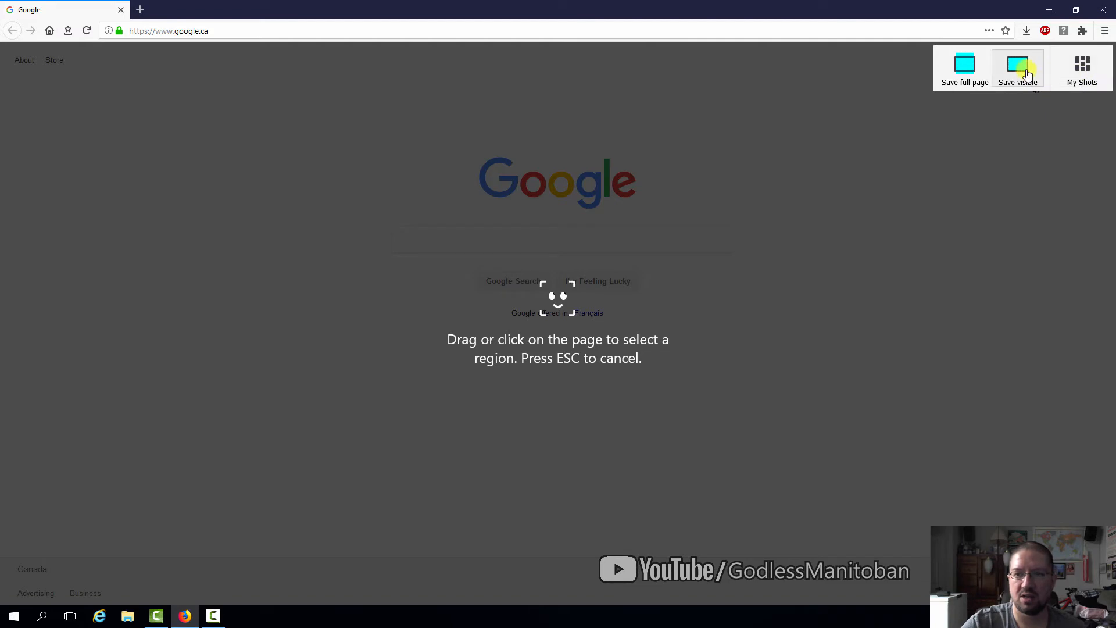
- Capture the visible Google page area and save the shot online
{"action": "left_click", "coordinate": [1017, 67]}
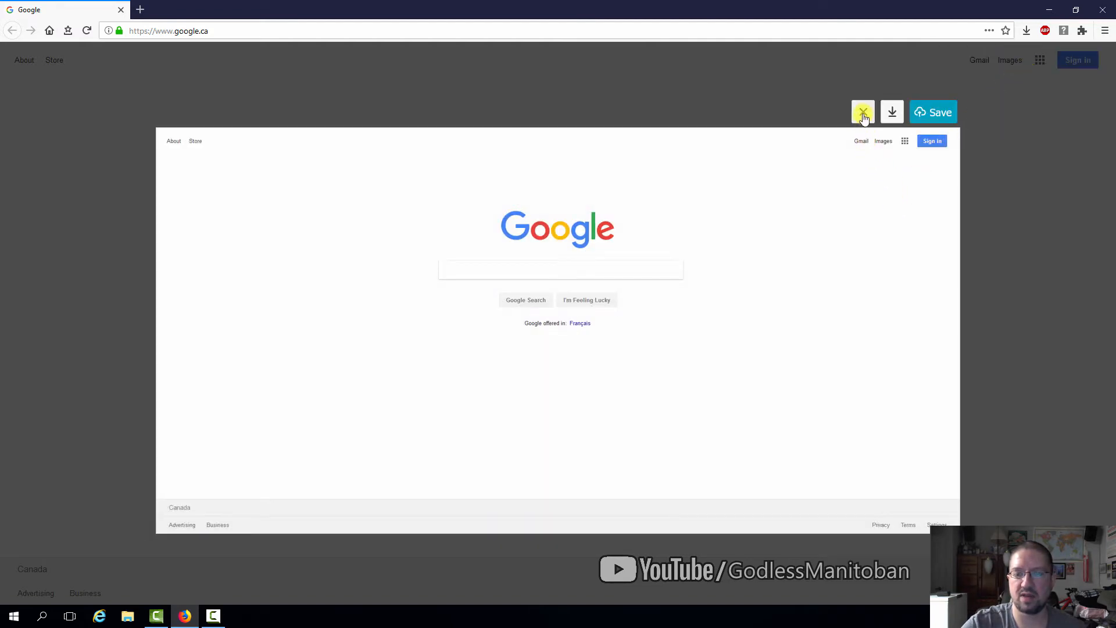
{"action": "mouse_move", "coordinate": [892, 112]}
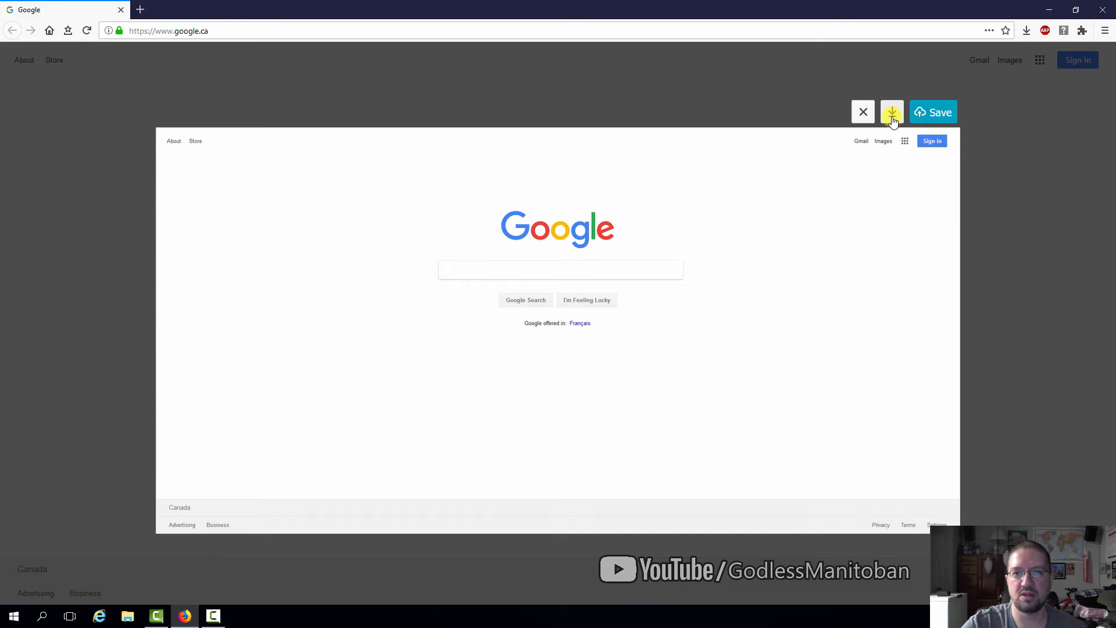
{"action": "left_click", "coordinate": [892, 112]}
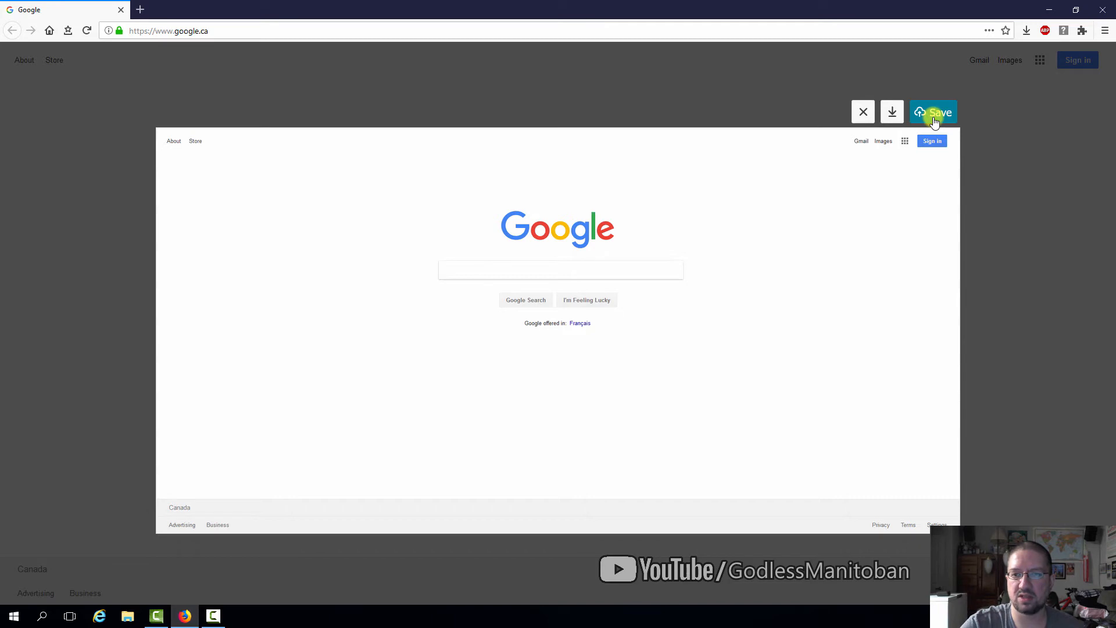
{"action": "left_click", "coordinate": [939, 112]}
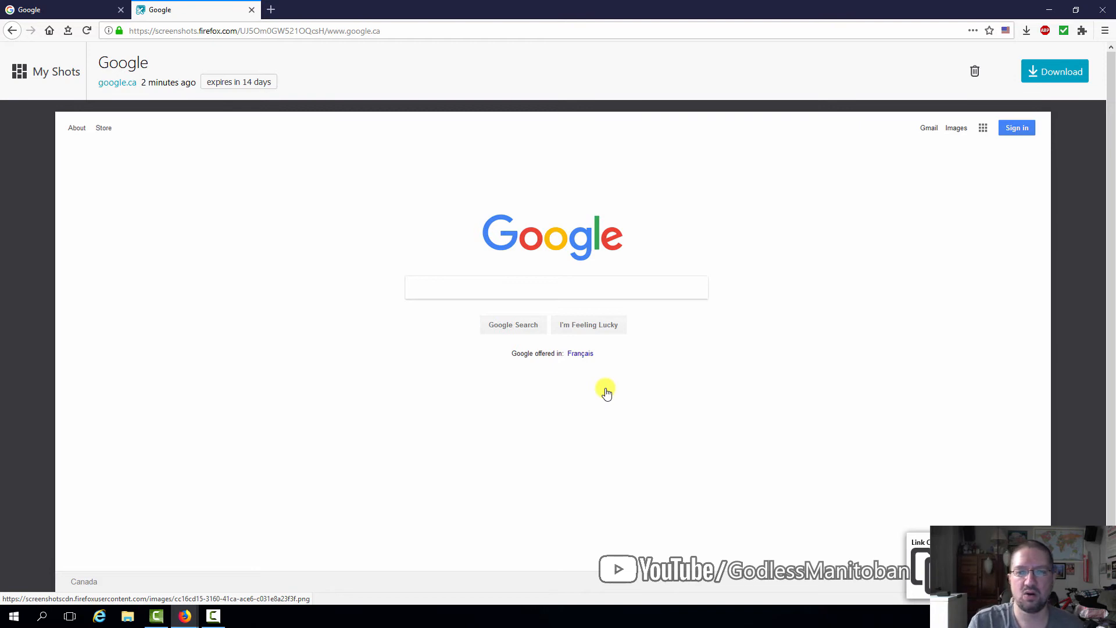
{"action": "mouse_move", "coordinate": [943, 228]}
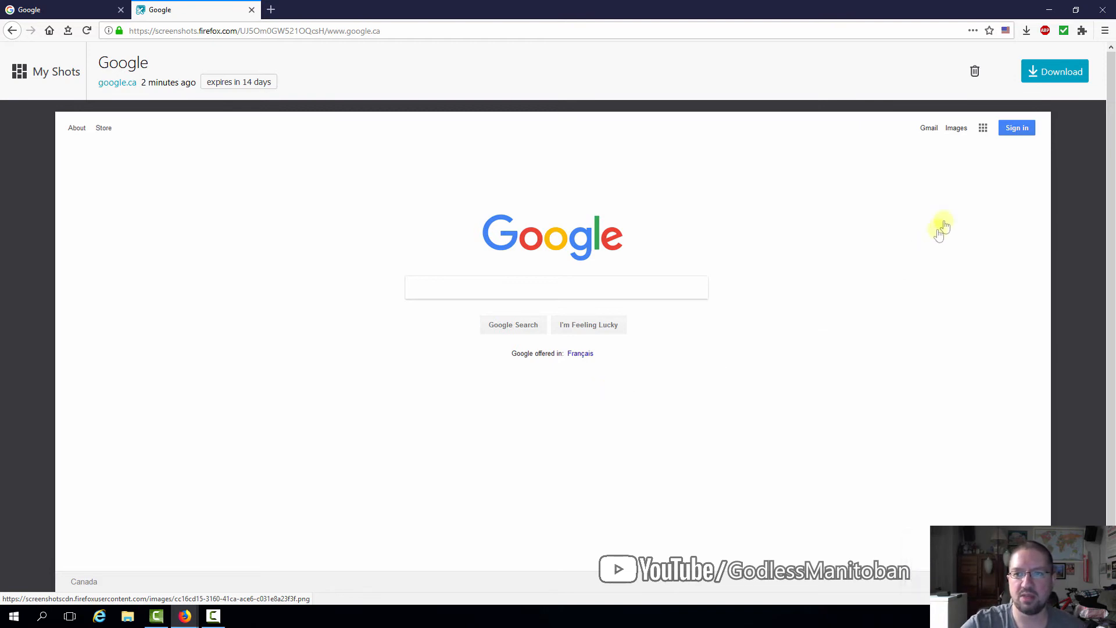
- Download the saved Google screenshot from My Shots as a PNG file
{"action": "left_click", "coordinate": [1054, 71]}
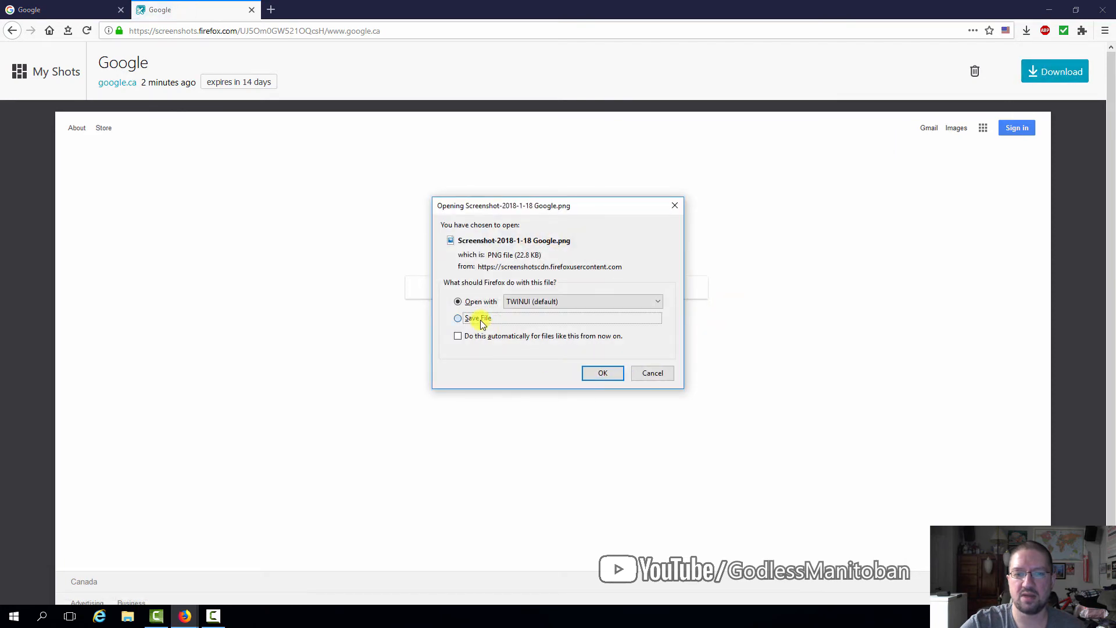
{"action": "left_click", "coordinate": [650, 373]}
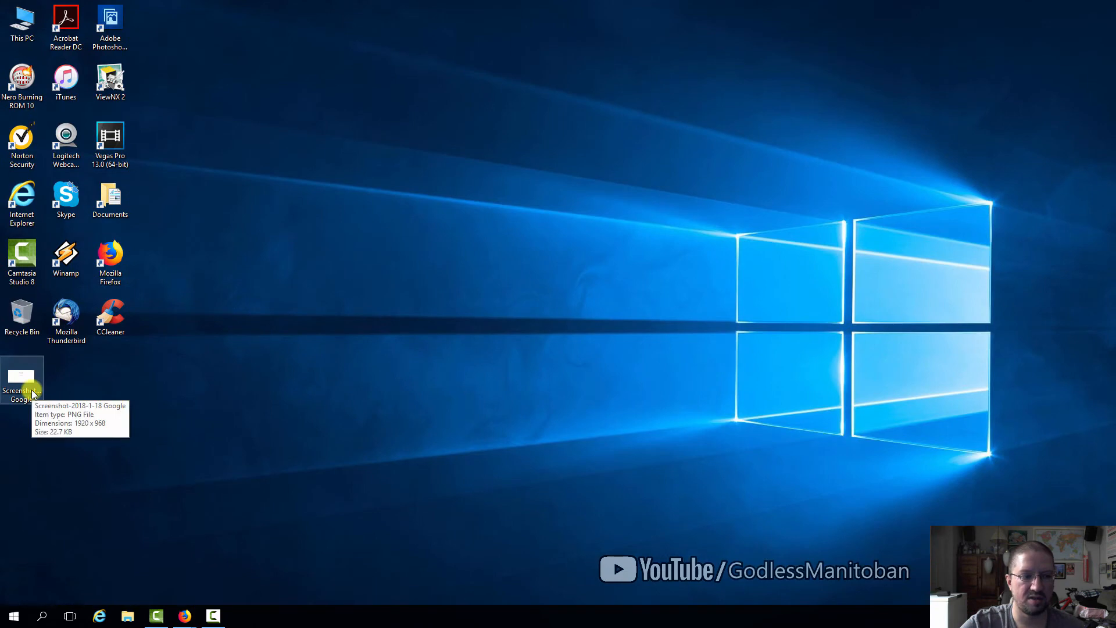
- Open the downloaded Google screenshot in Photos, then return to Firefox's YouTube tab
{"action": "double_click", "coordinate": [21, 381]}
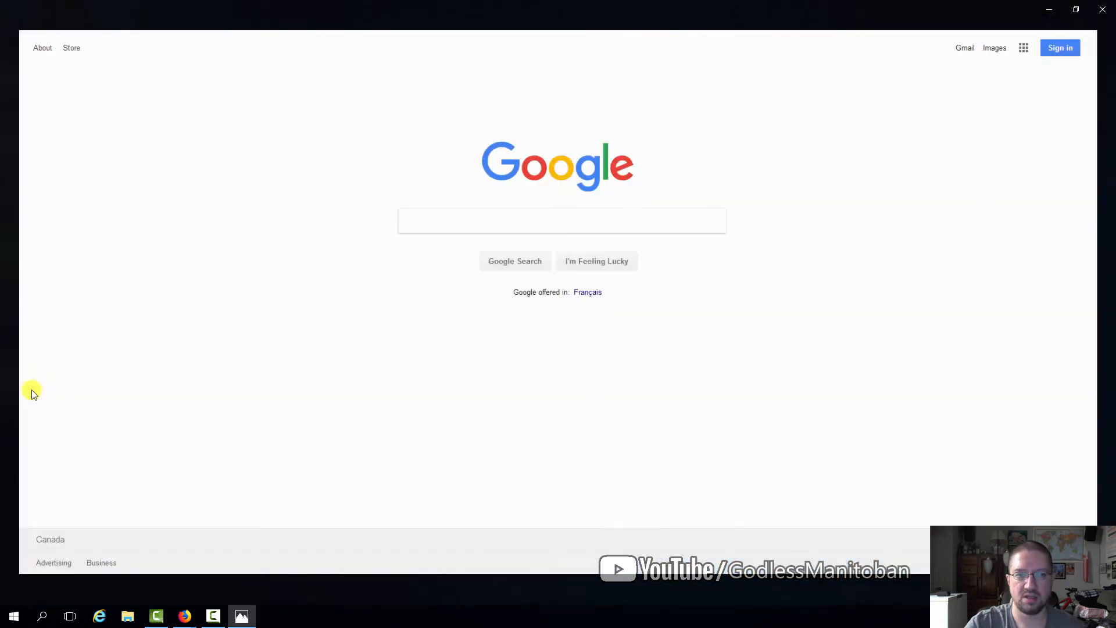
{"action": "left_click", "coordinate": [242, 616]}
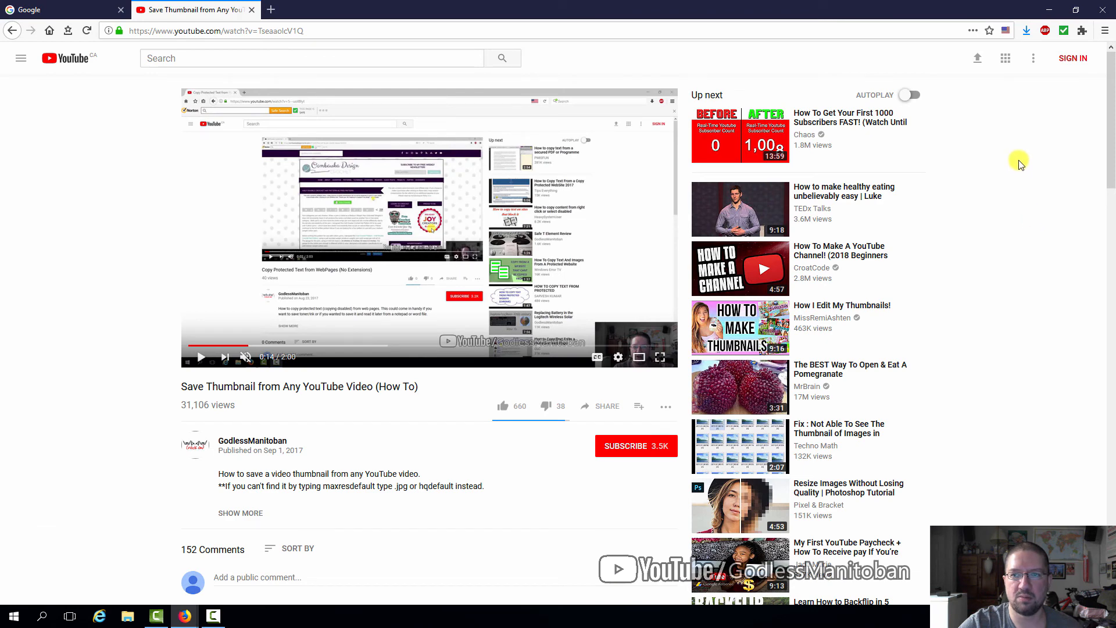
{"action": "left_click", "coordinate": [990, 30]}
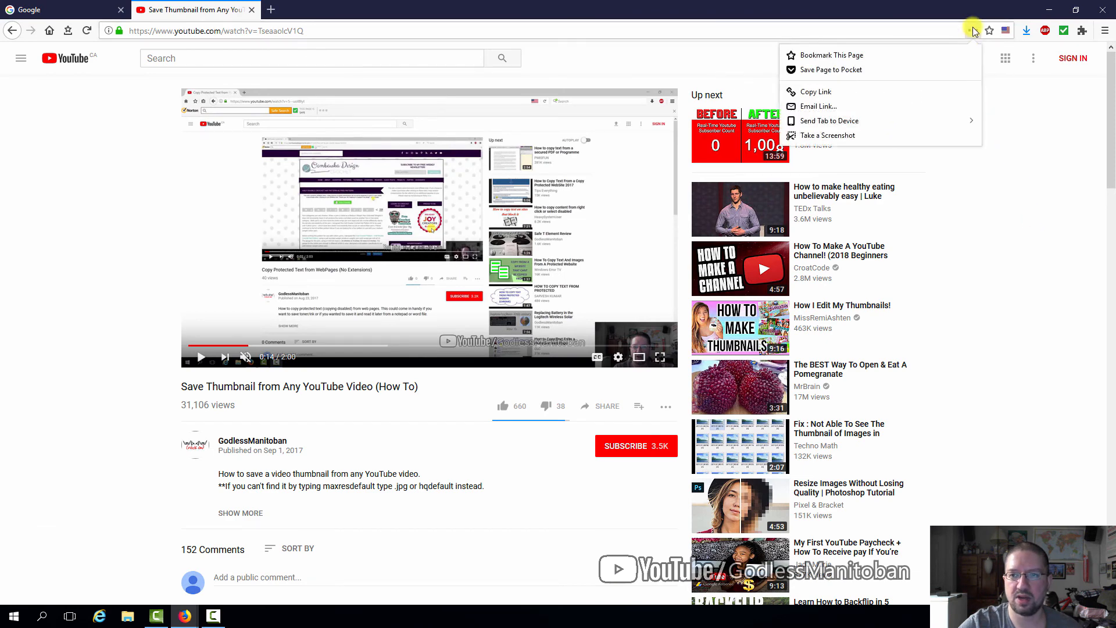
{"action": "left_click", "coordinate": [827, 135]}
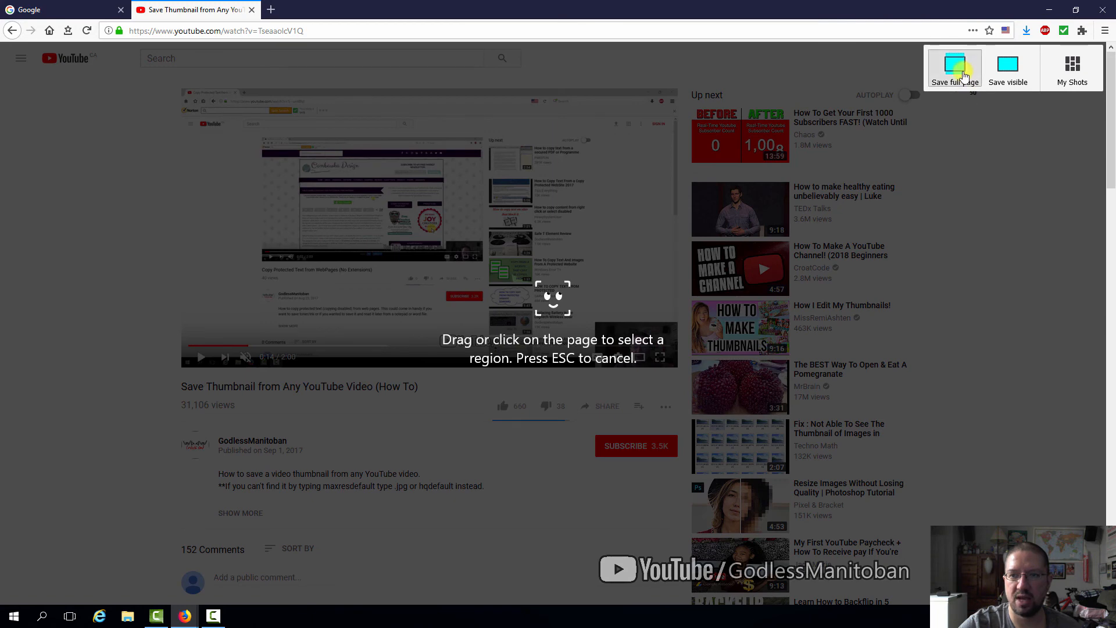
{"action": "left_click", "coordinate": [955, 64]}
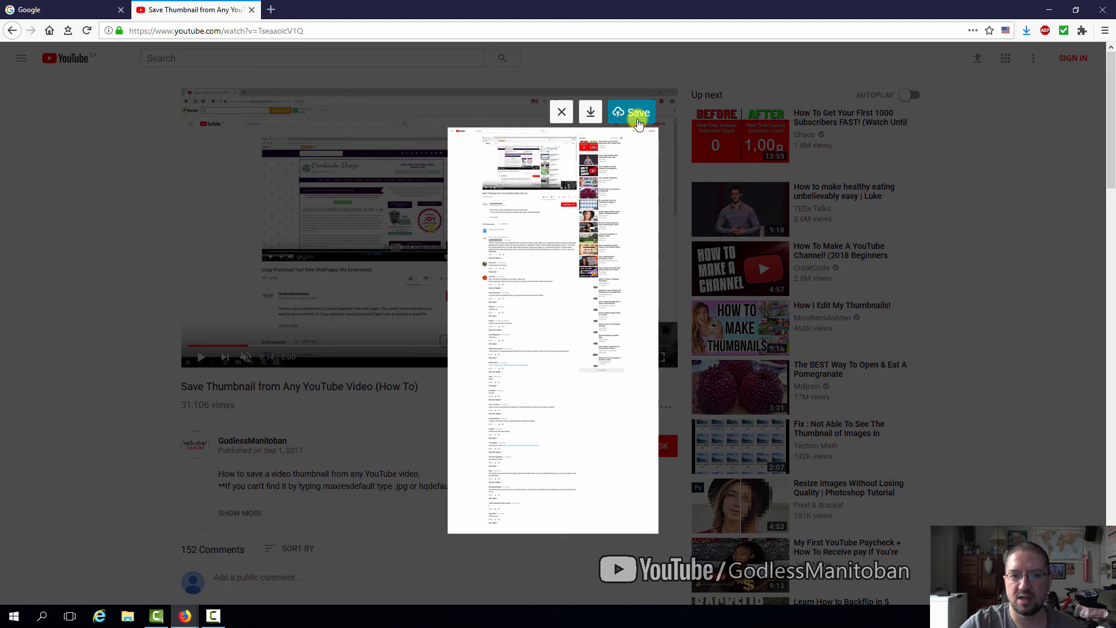
{"action": "mouse_move", "coordinate": [642, 176]}
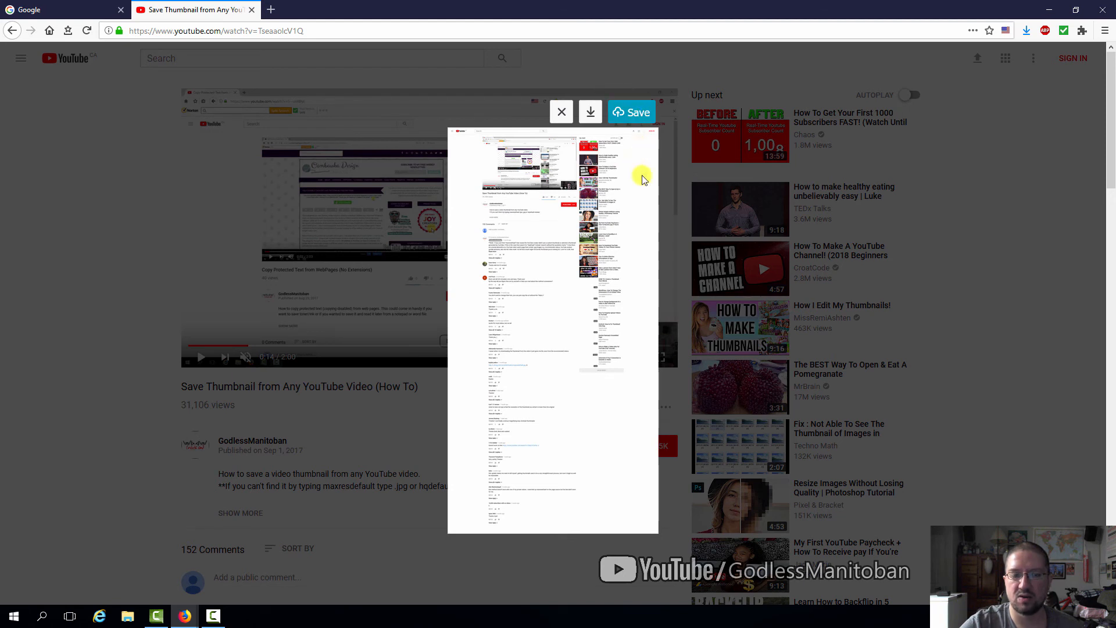
{"action": "mouse_move", "coordinate": [637, 171]}
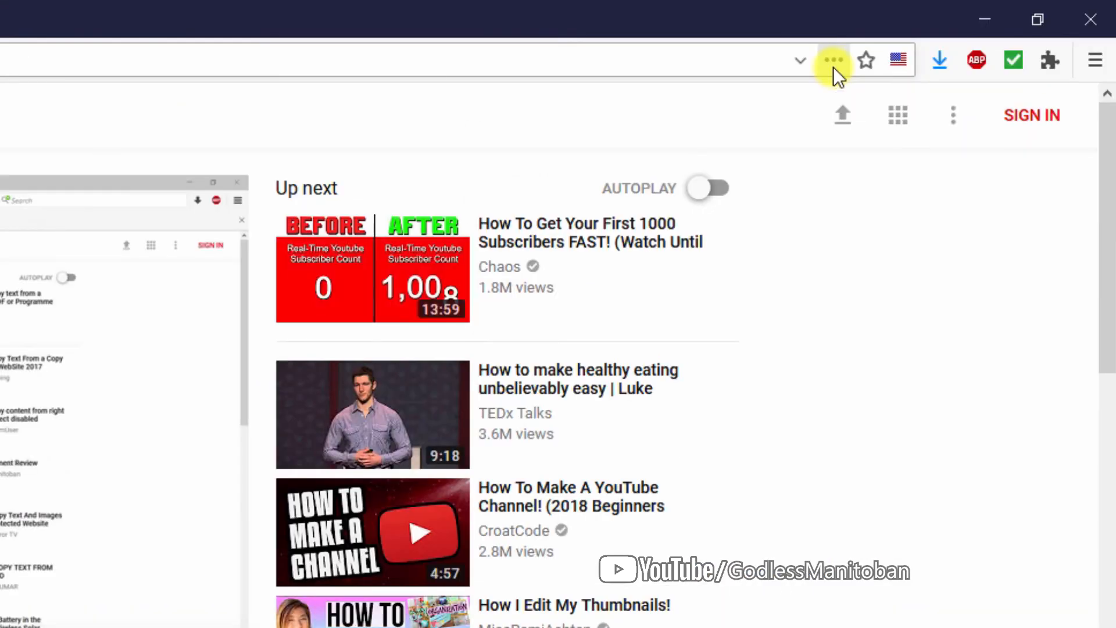
- Launch the screenshot tool on YouTube and open the My Shots collection
{"action": "left_click", "coordinate": [835, 61]}
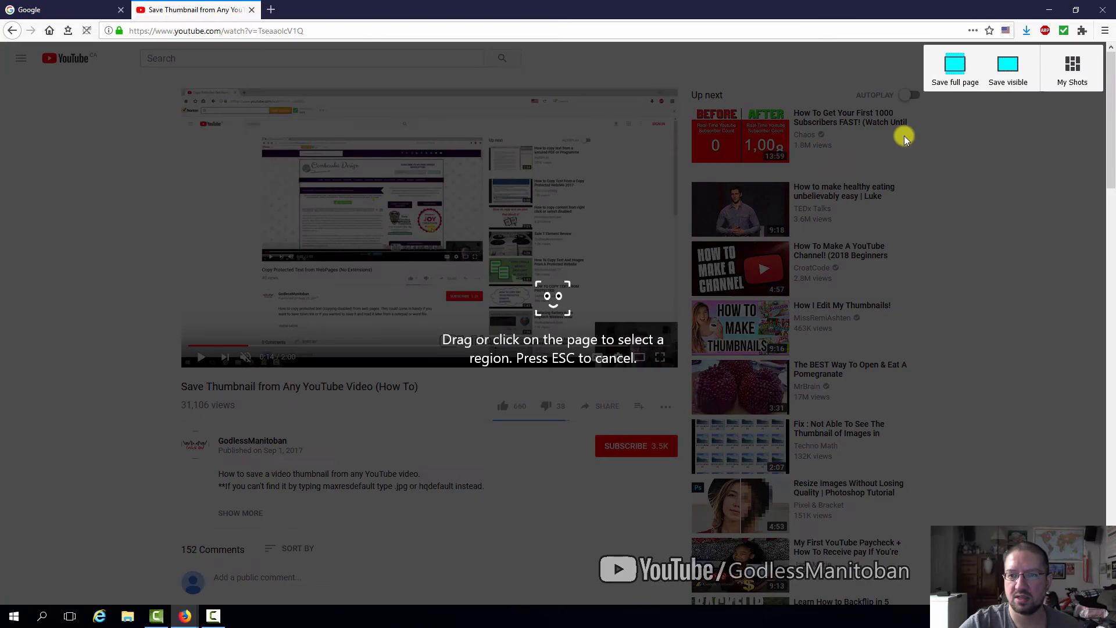
{"action": "mouse_move", "coordinate": [1072, 67]}
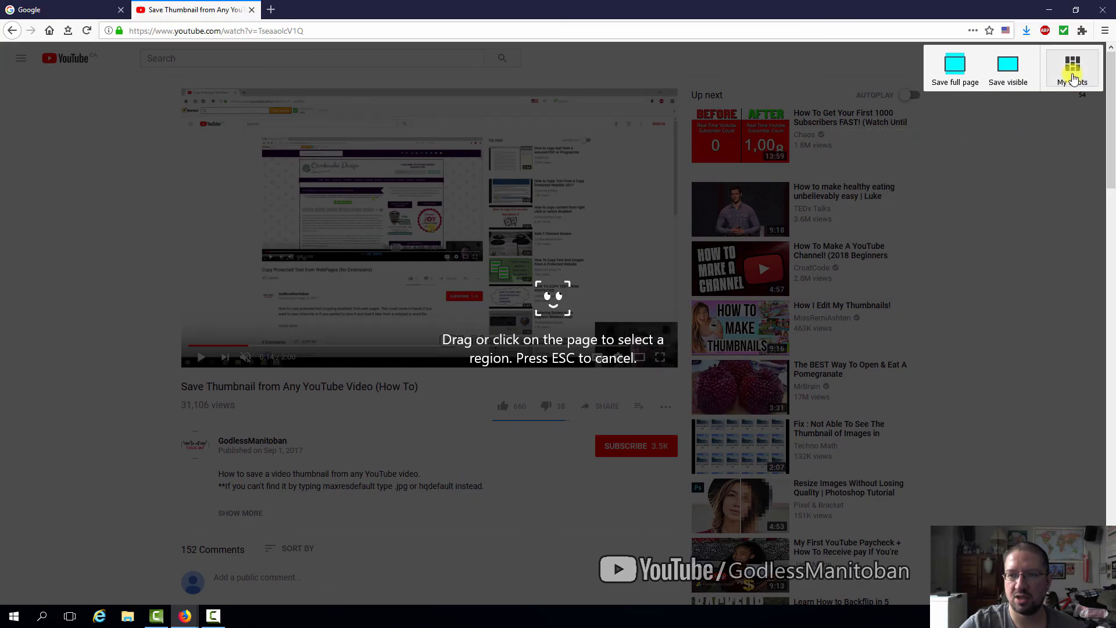
{"action": "left_click", "coordinate": [1072, 67]}
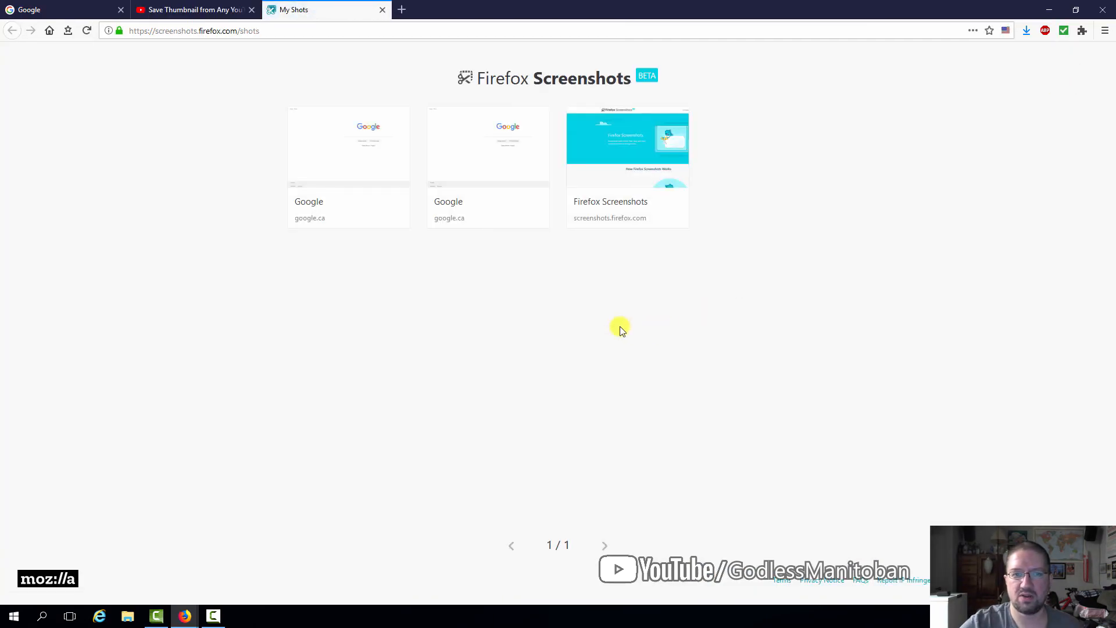